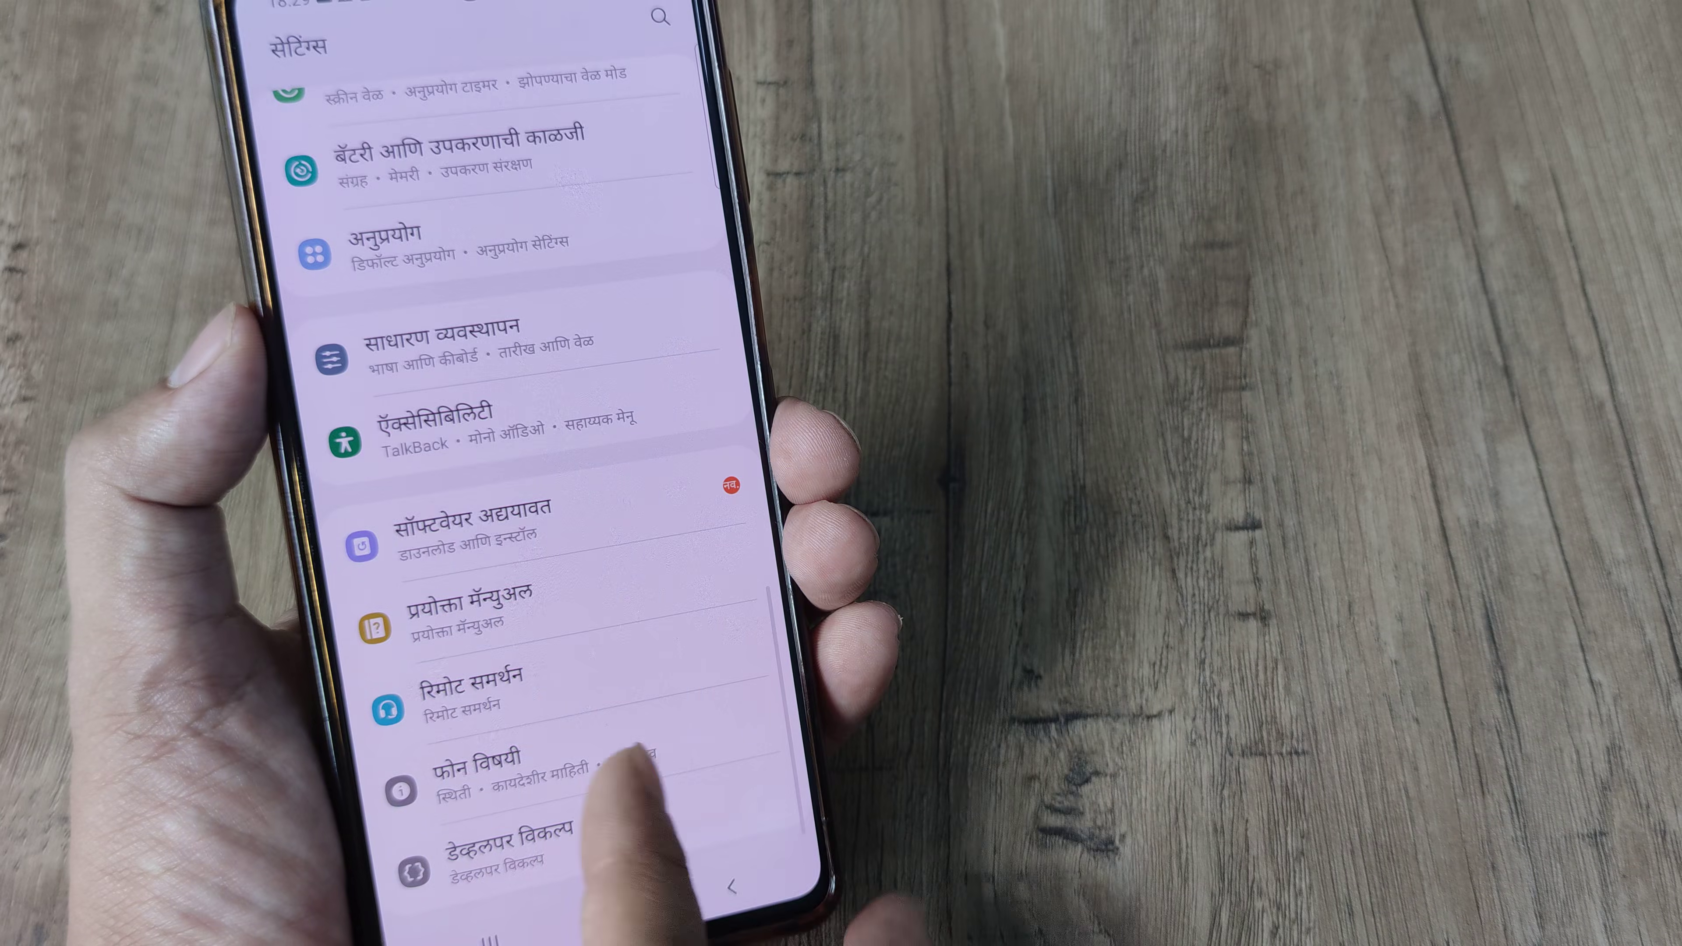
- Move English (United Kingdom) above Marathi and apply the new language order
{"action": "scroll", "scroll_direction": "down", "scroll_amount": 3}
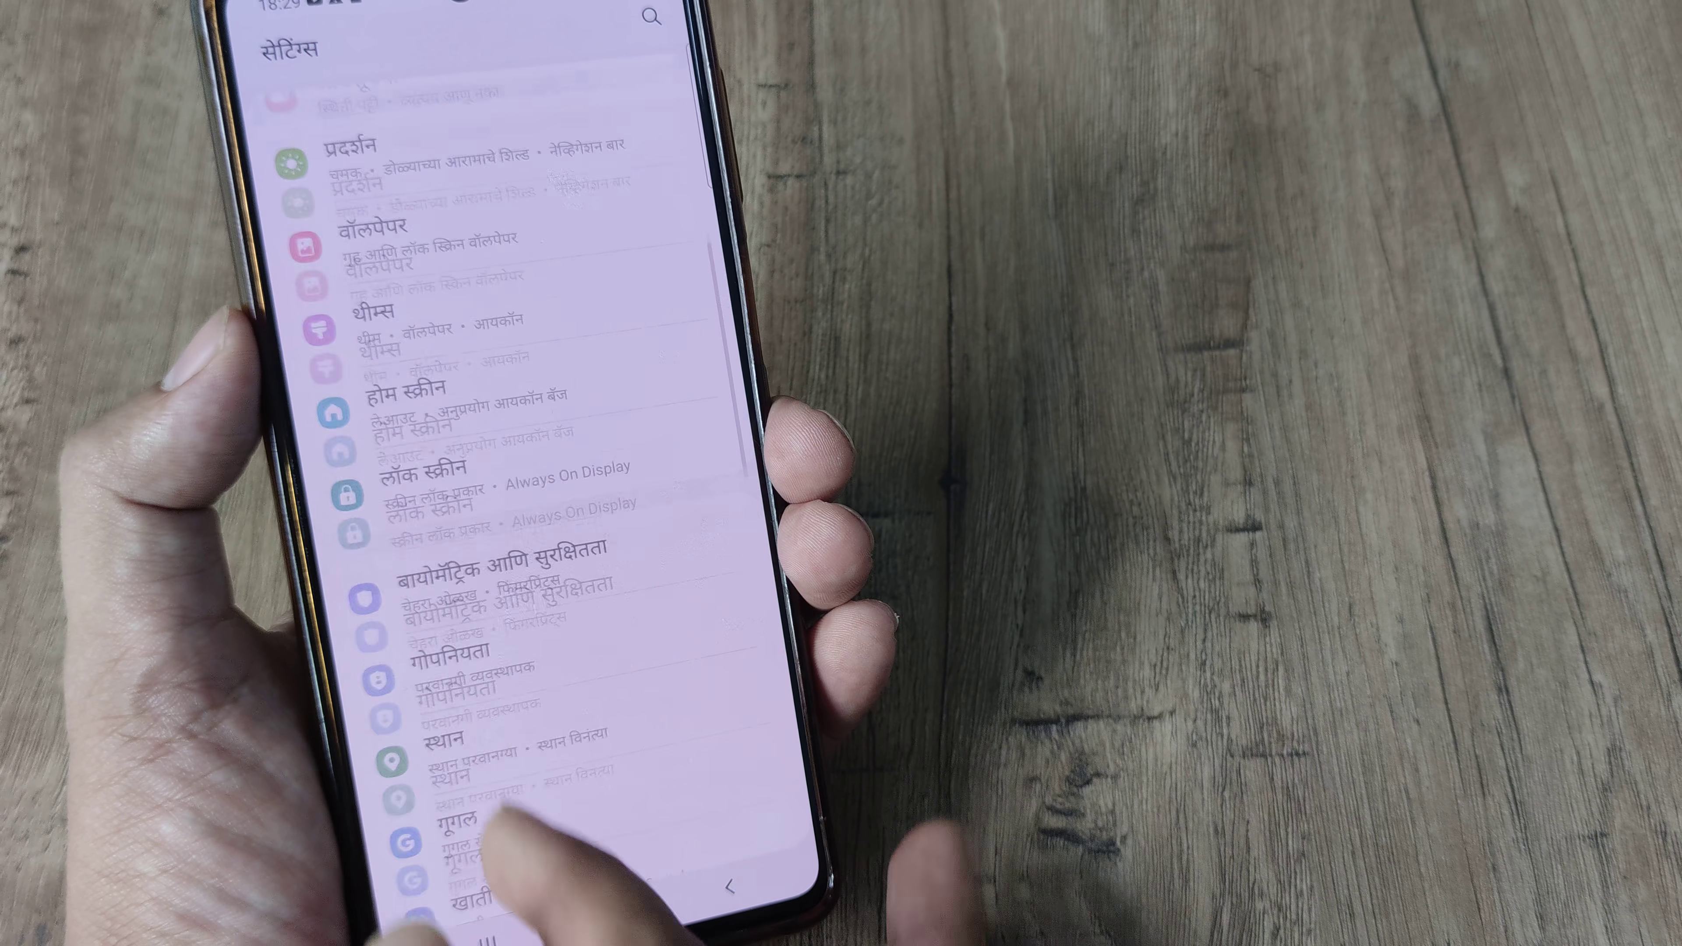
{"action": "scroll", "scroll_direction": "down", "scroll_amount": 3}
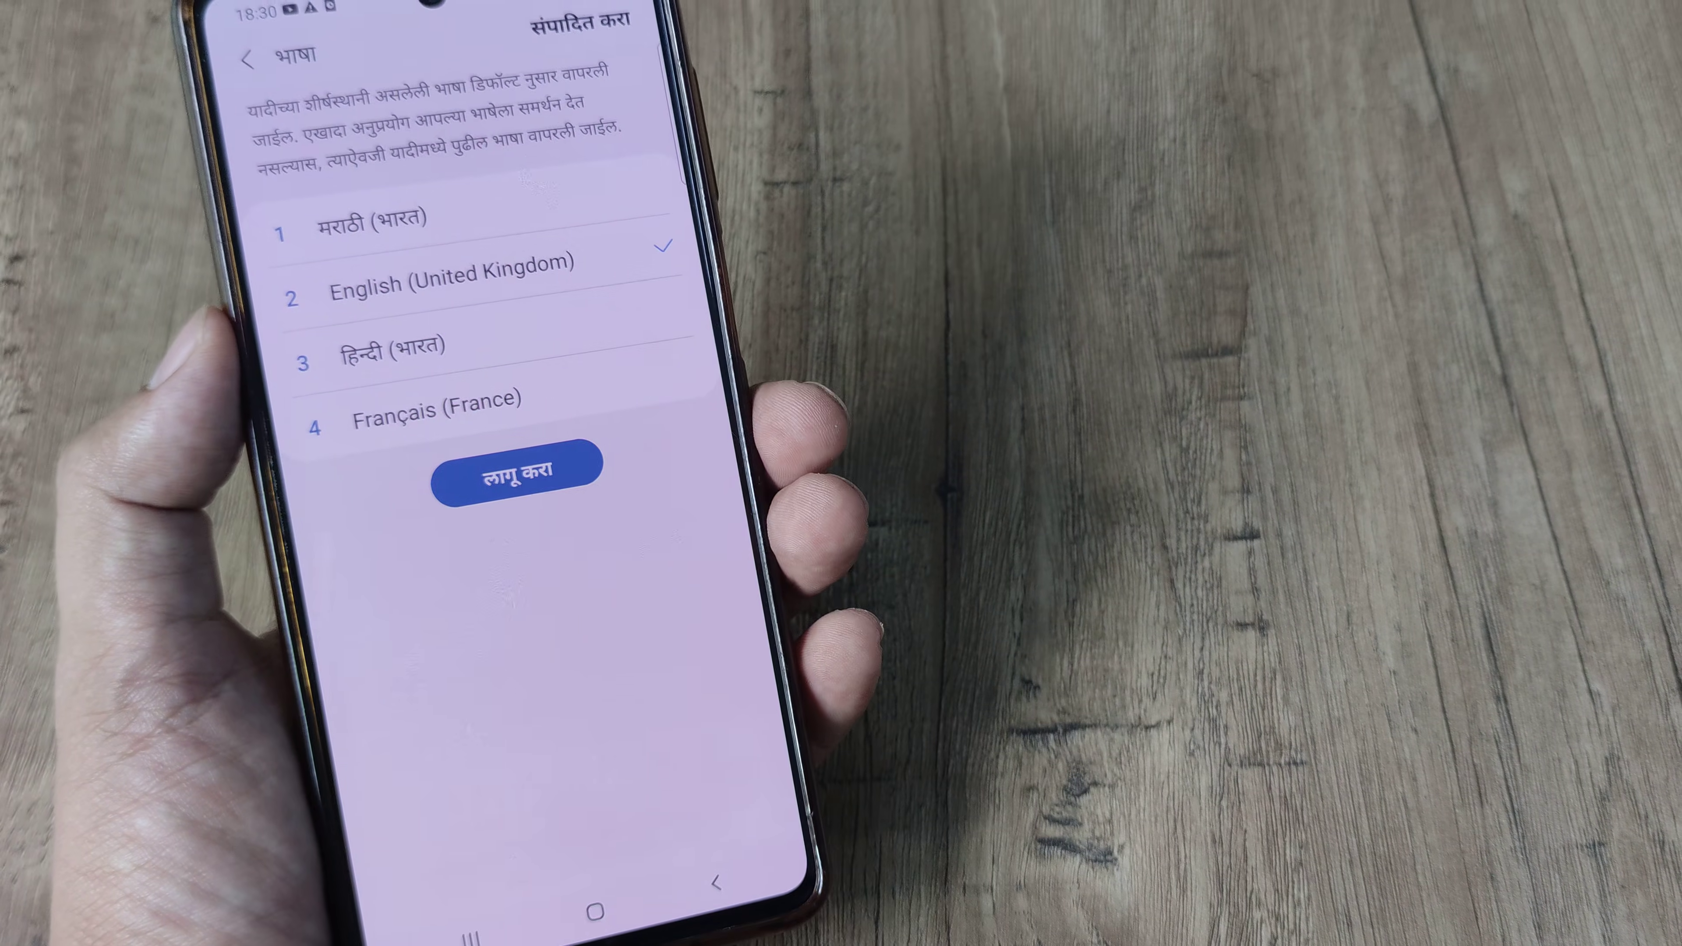
{"action": "left_click", "coordinate": [517, 479]}
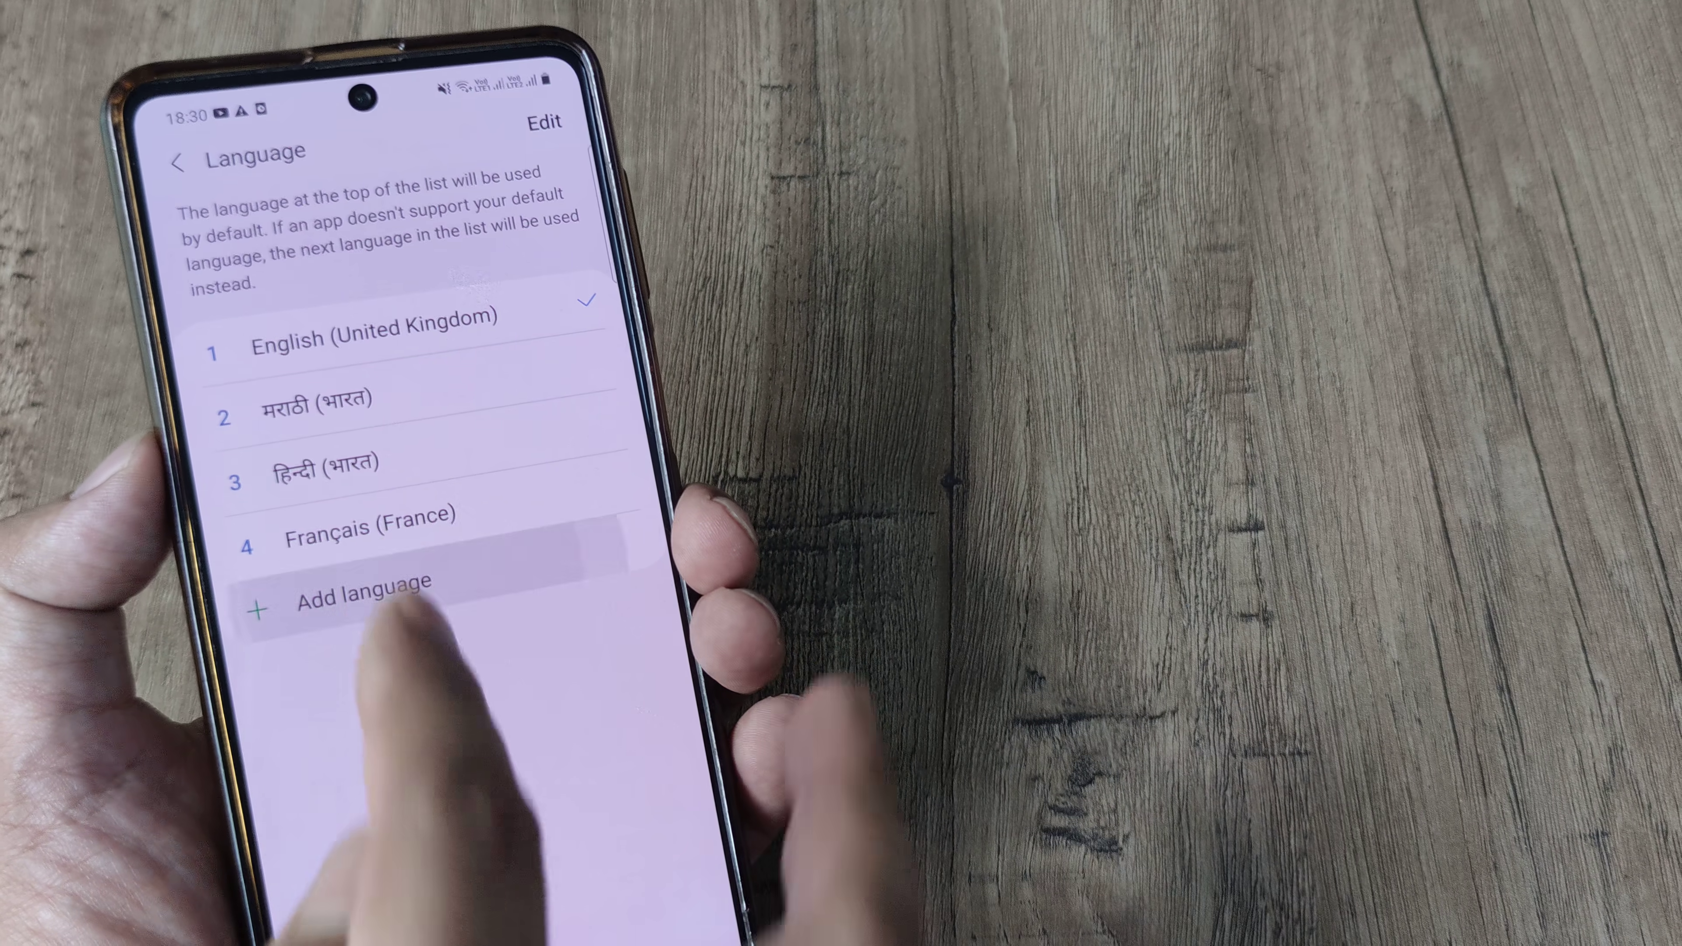
- From Add language, scroll to Français and show its regional variants (Belgique, Canada, Suisse)
{"action": "left_click", "coordinate": [348, 606]}
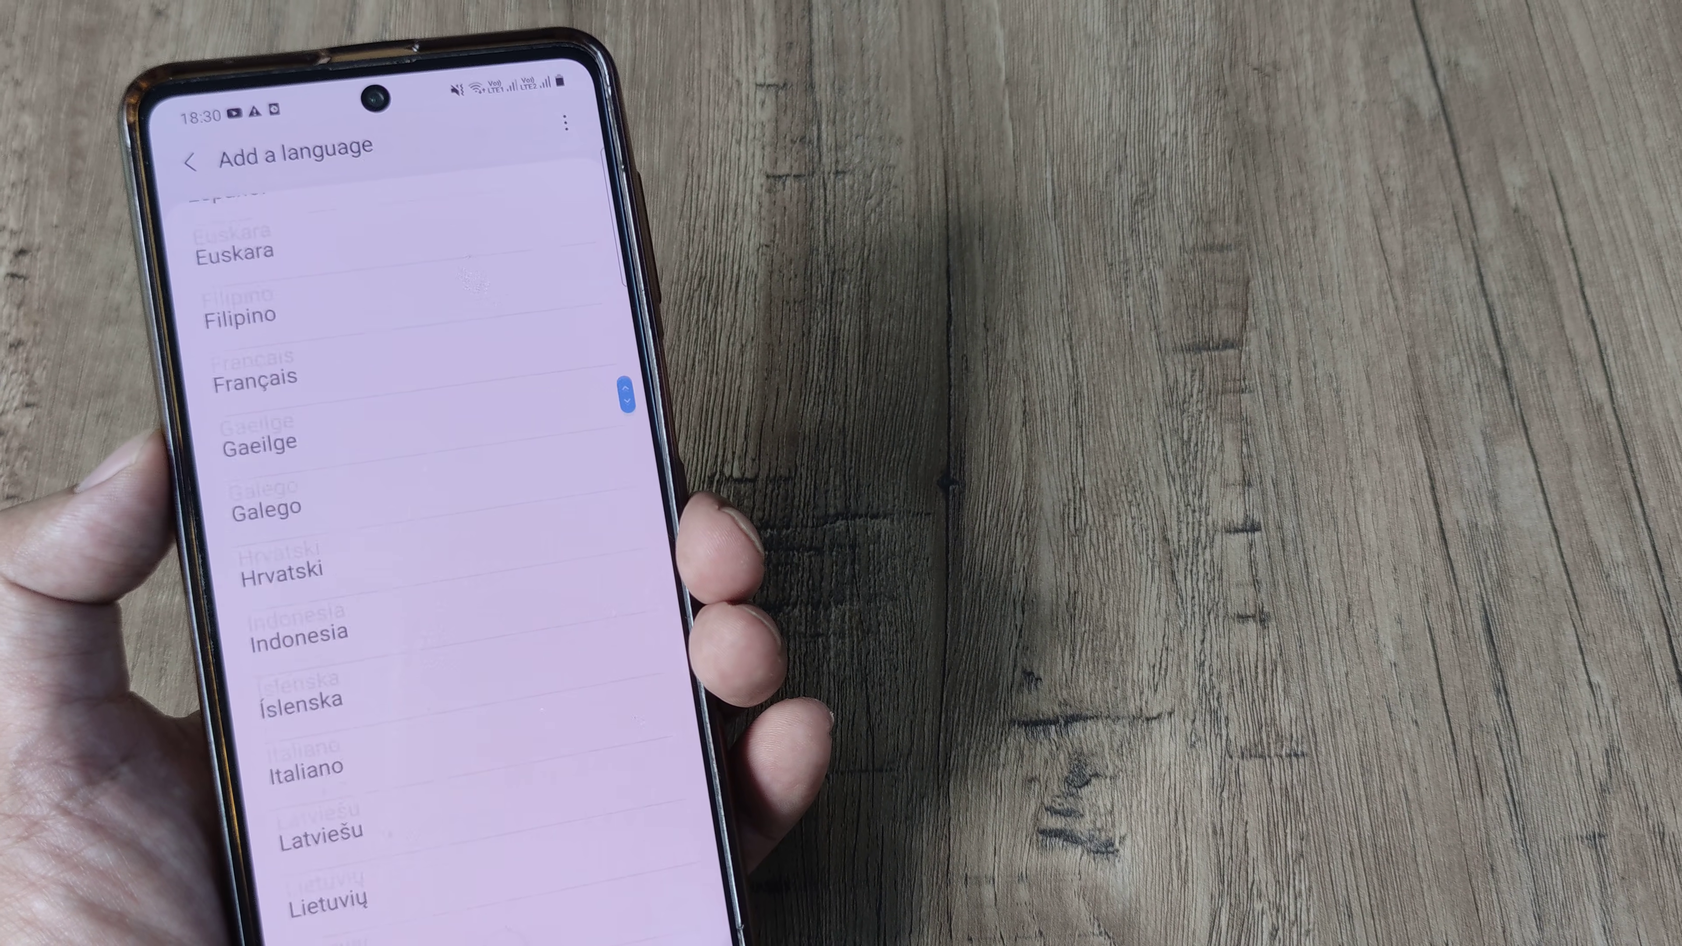
{"action": "scroll", "scroll_direction": "down", "scroll_amount": 3}
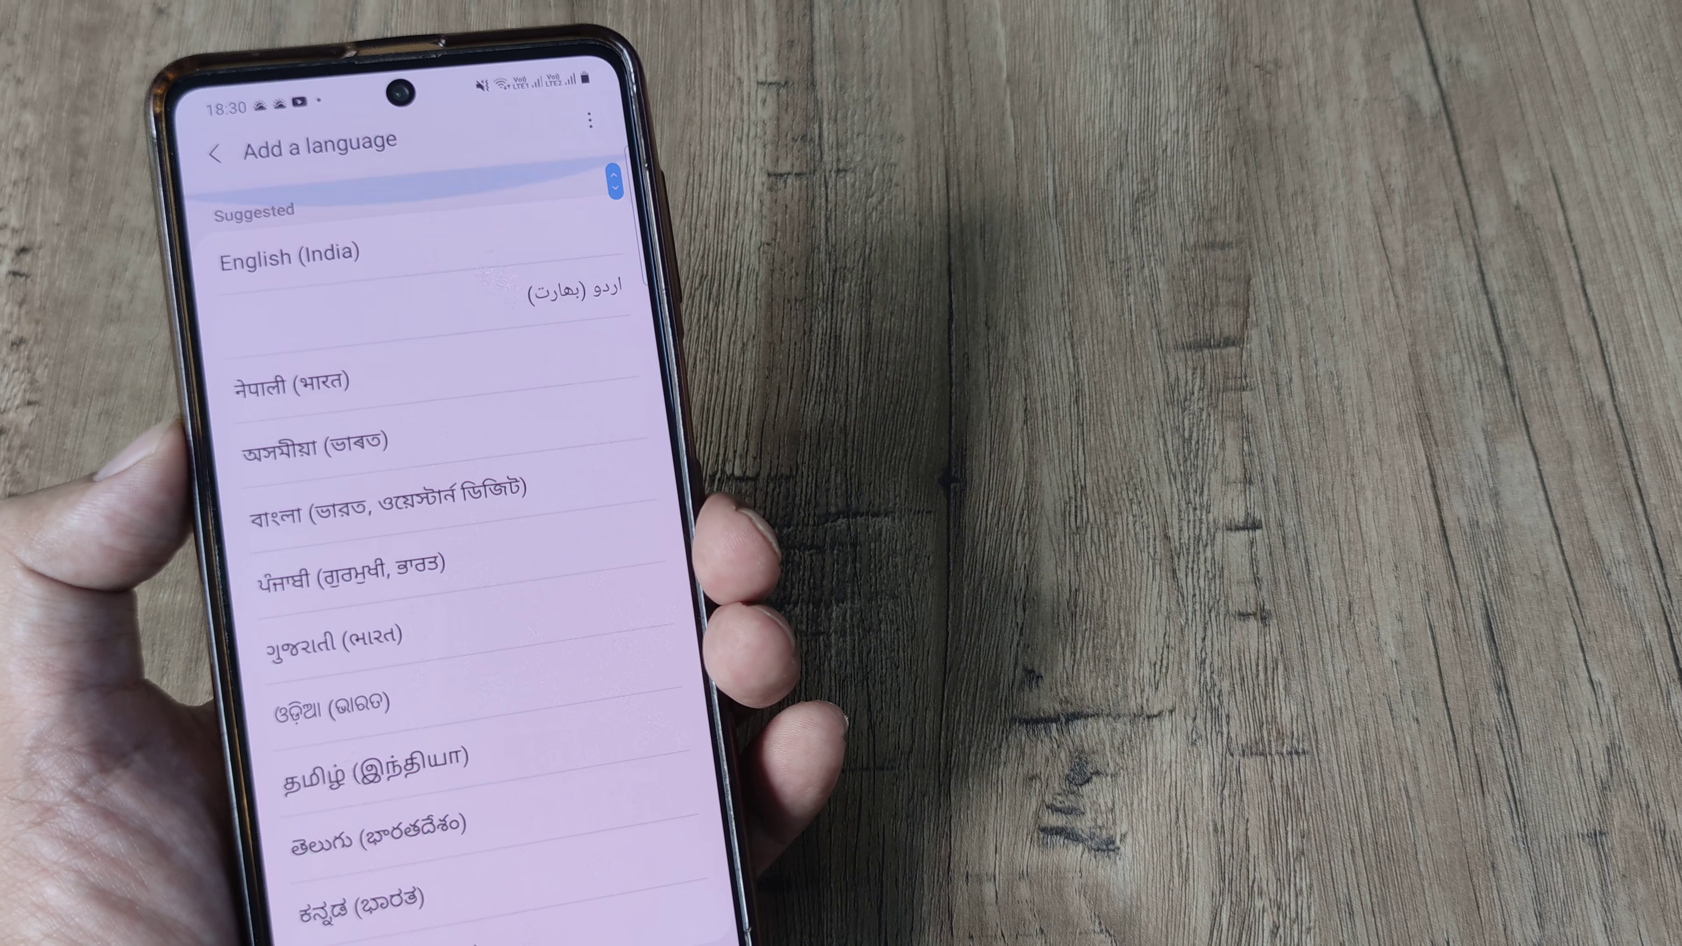
{"action": "scroll", "scroll_direction": "down", "scroll_amount": 3}
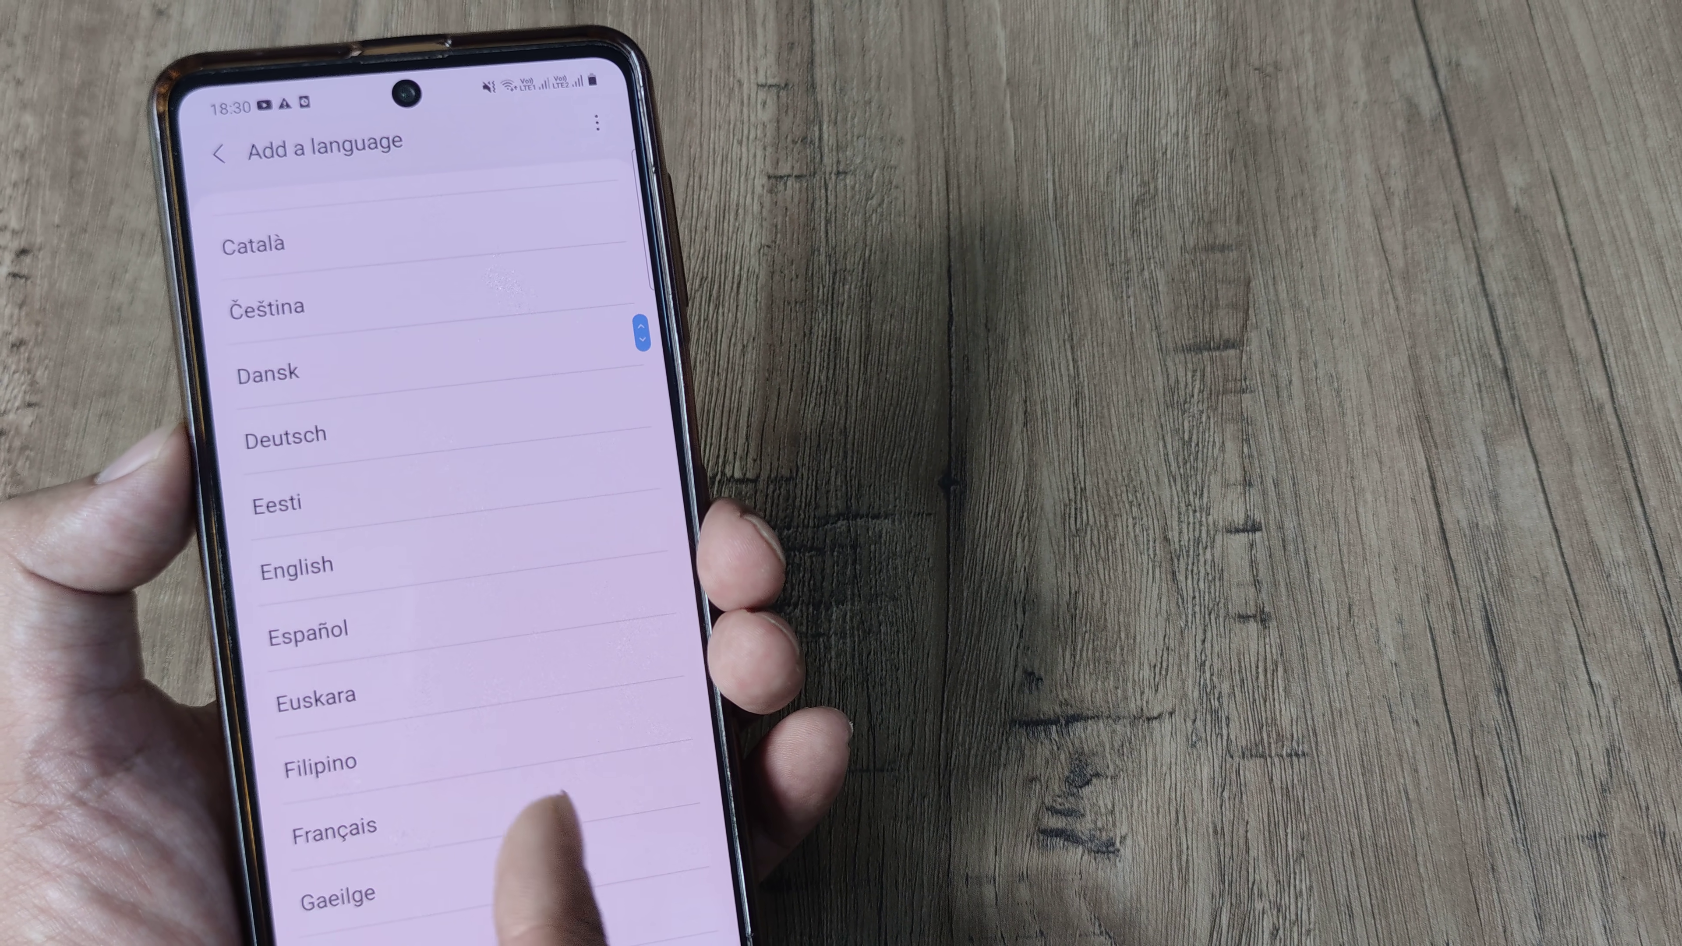
{"action": "left_click", "coordinate": [334, 830]}
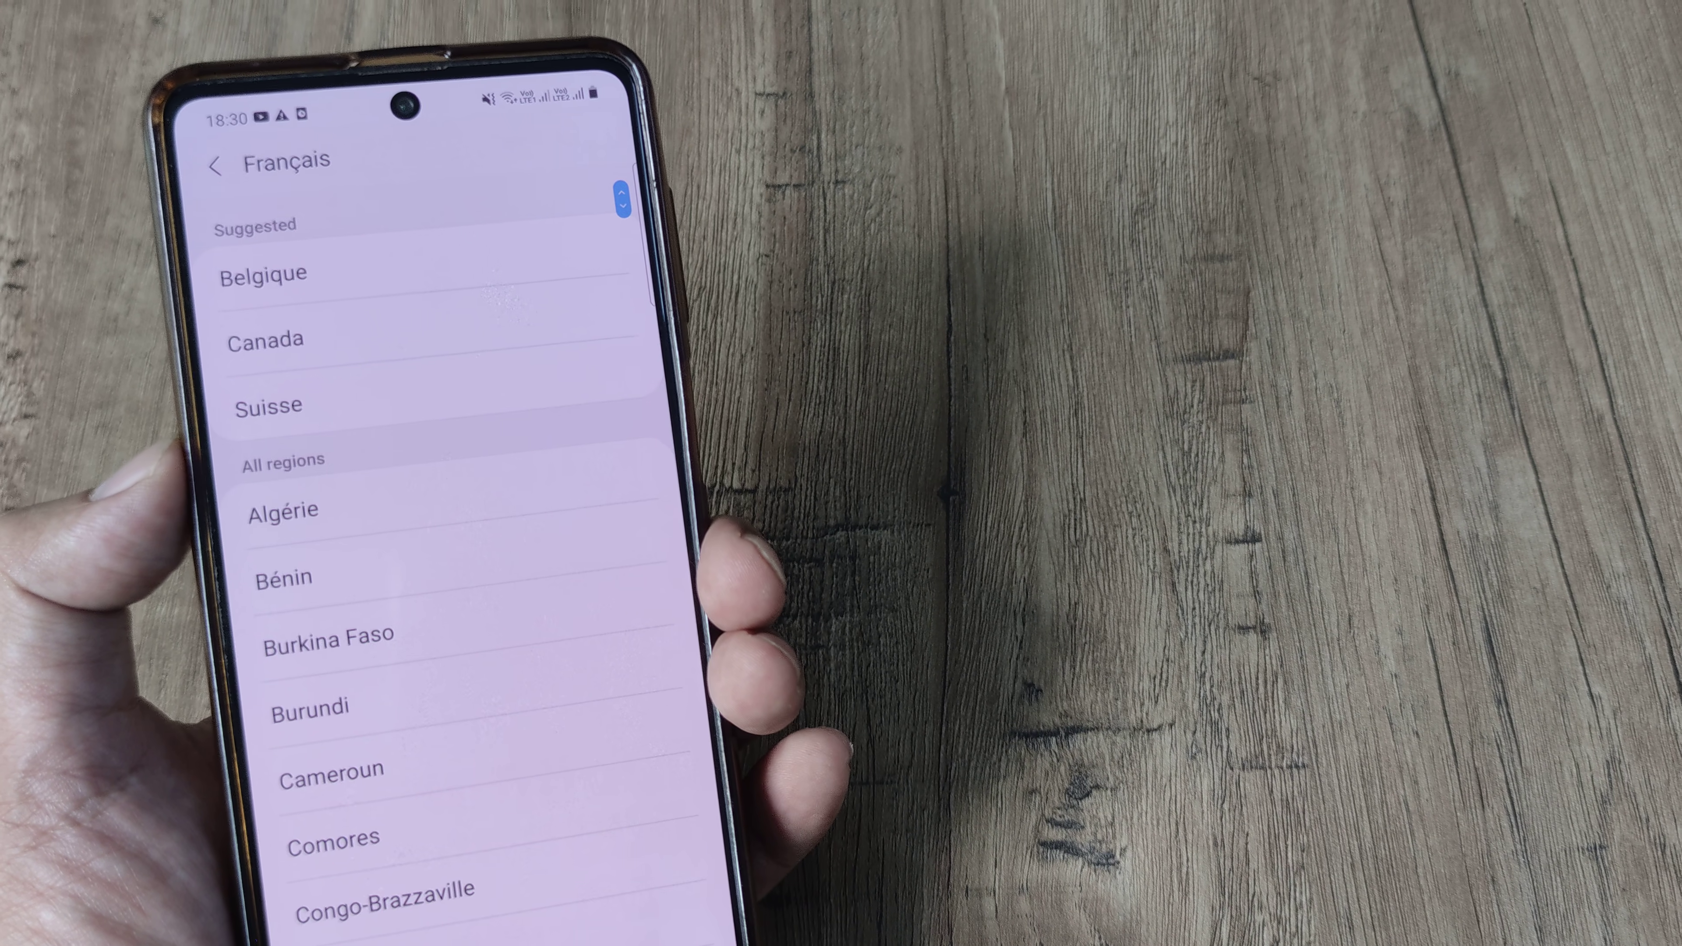